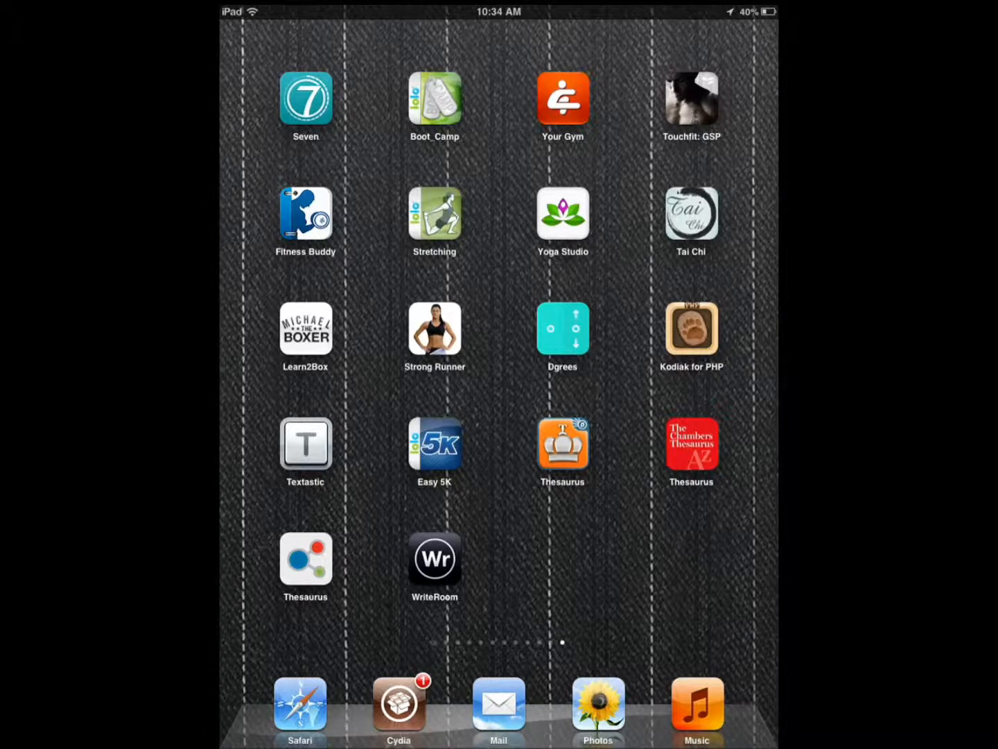
Launch Textastic from the home screen with test.c showing.
{"action": "left_click", "coordinate": [305, 443]}
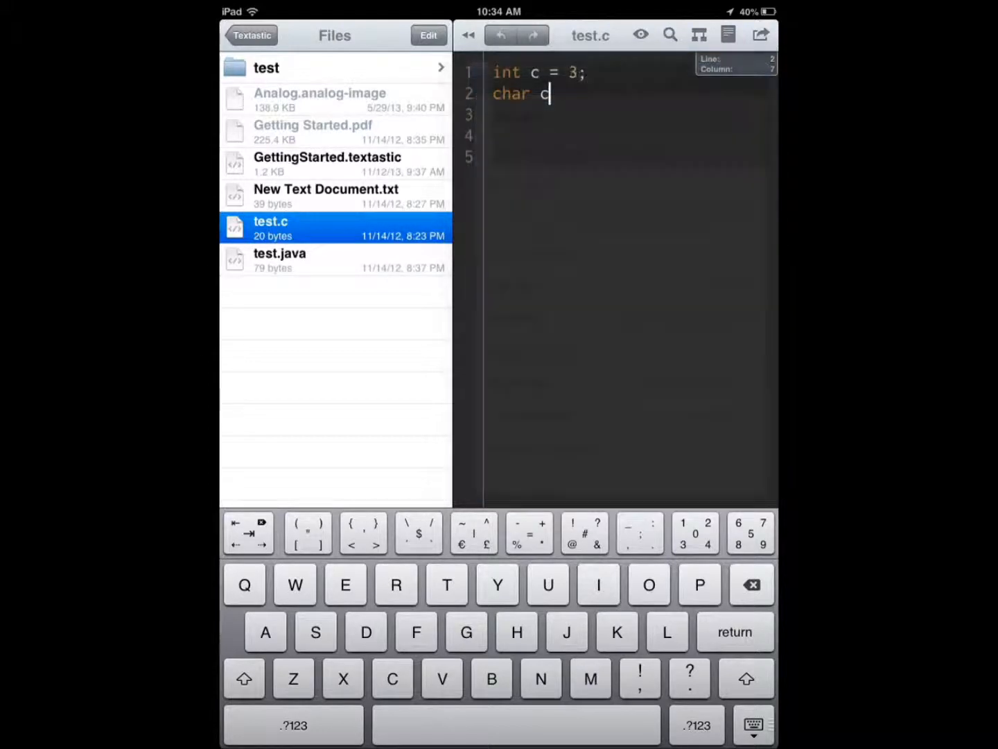
Open test.java from the Files sidebar to show its Java main method.
{"action": "left_click", "coordinate": [280, 261]}
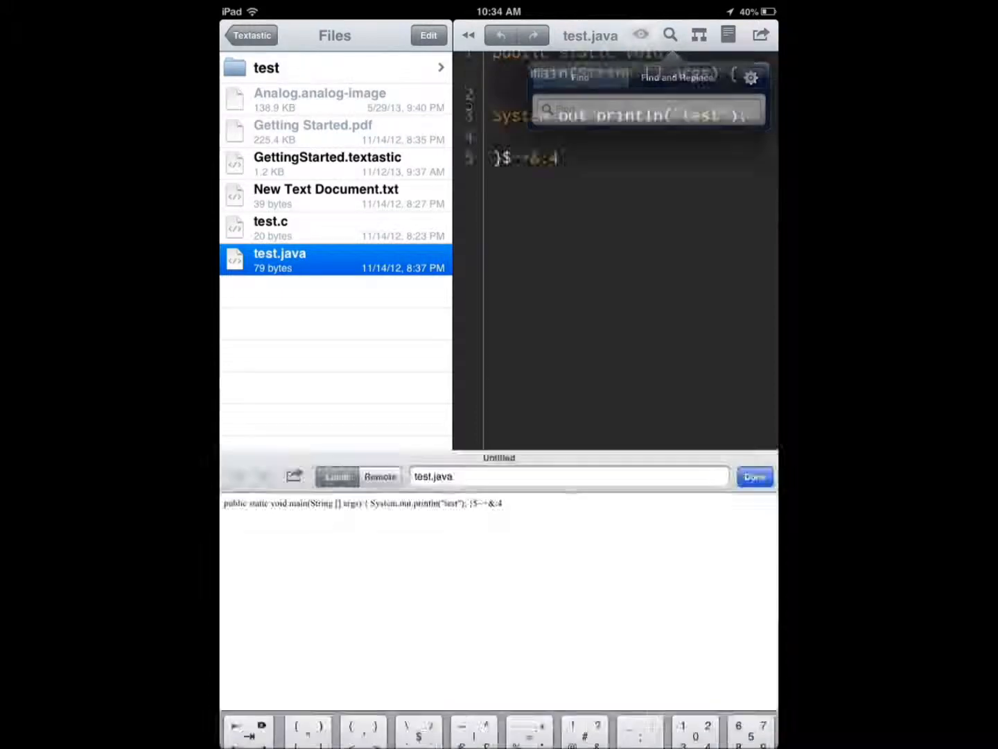
{"action": "left_click", "coordinate": [754, 477]}
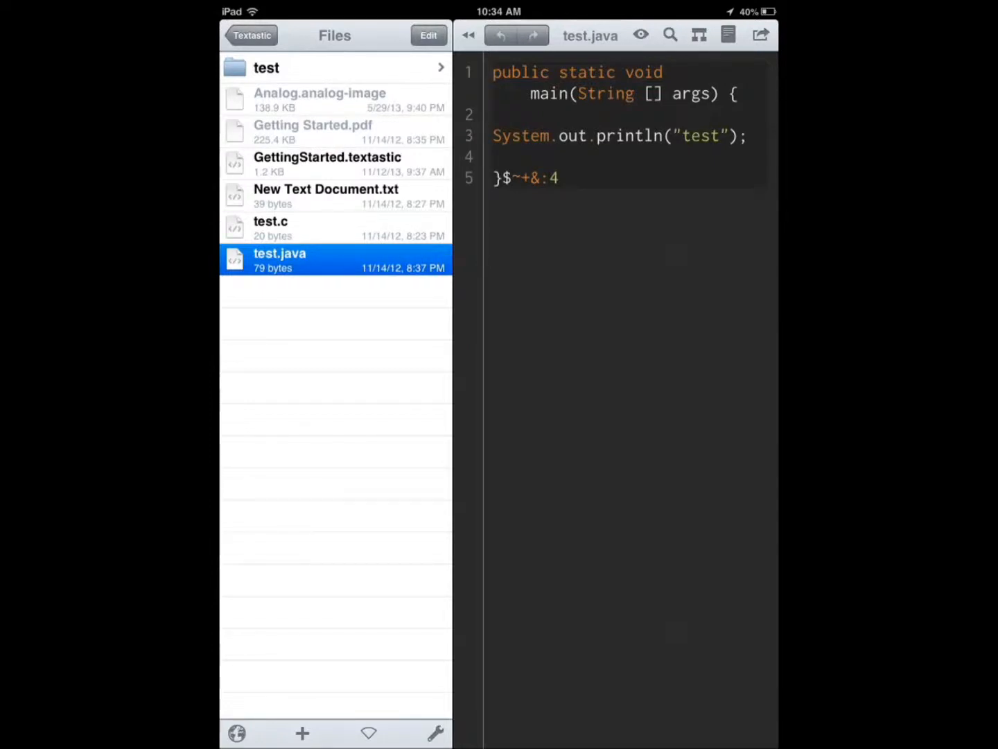
Append an @ to the end of line 5 in test.java, then return to the home screen.
{"action": "left_click", "coordinate": [551, 177]}
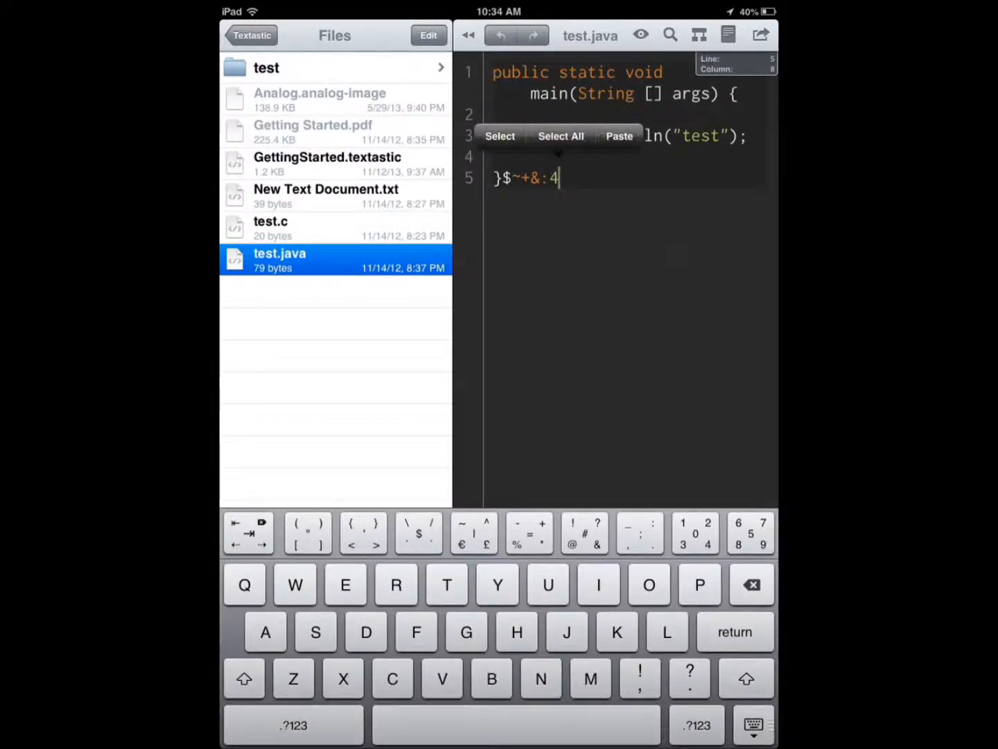
{"action": "left_click", "coordinate": [618, 136]}
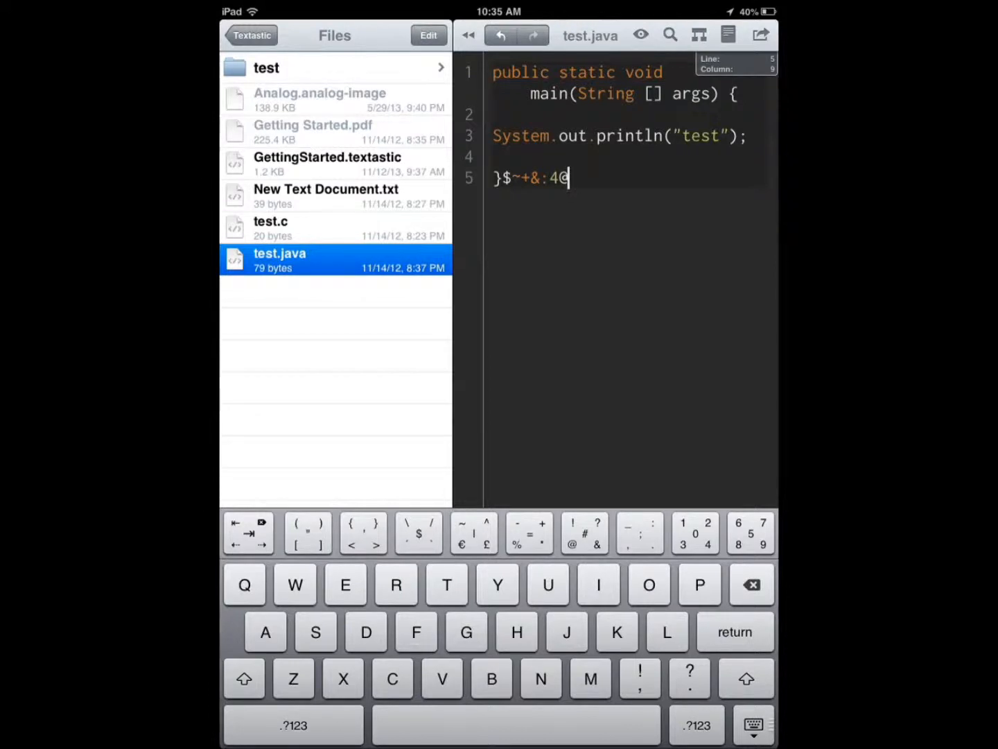
{"action": "left_click", "coordinate": [760, 35]}
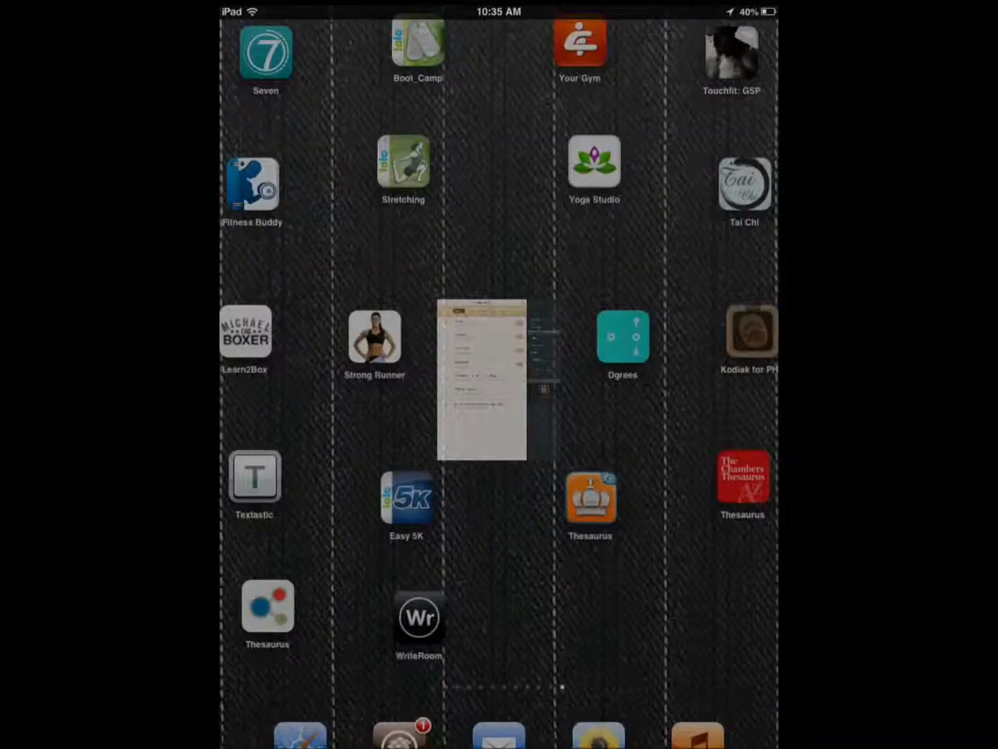
Launch Kodiak, view Example 2's HTML output and PHP source, then return to Examples.
{"action": "left_click", "coordinate": [752, 332]}
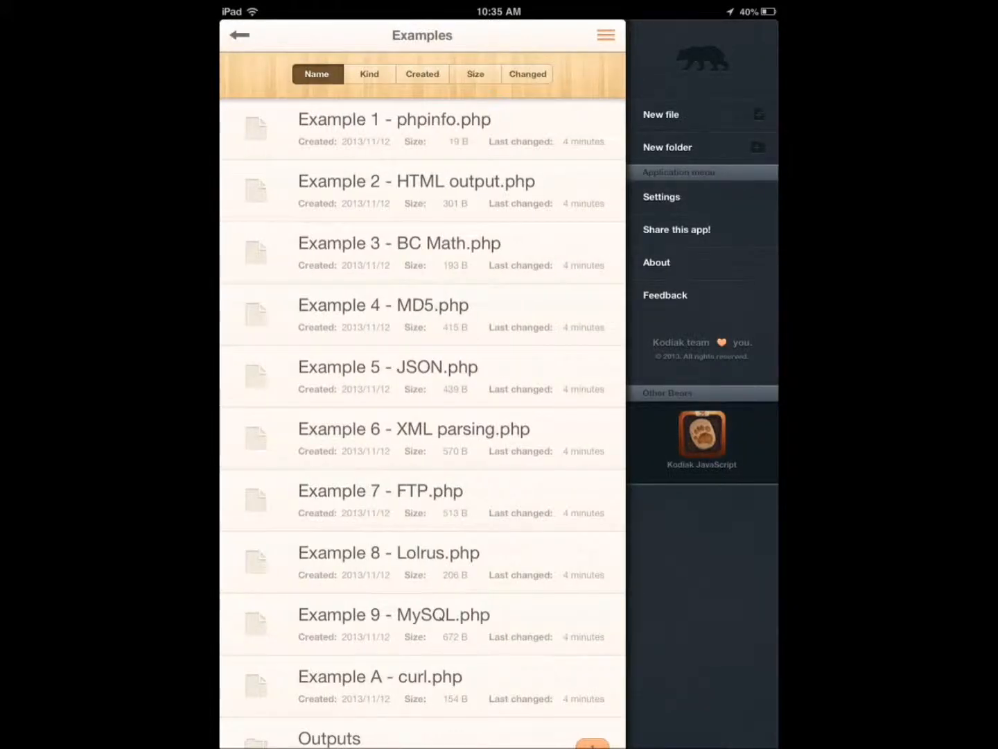
{"action": "left_click", "coordinate": [415, 180]}
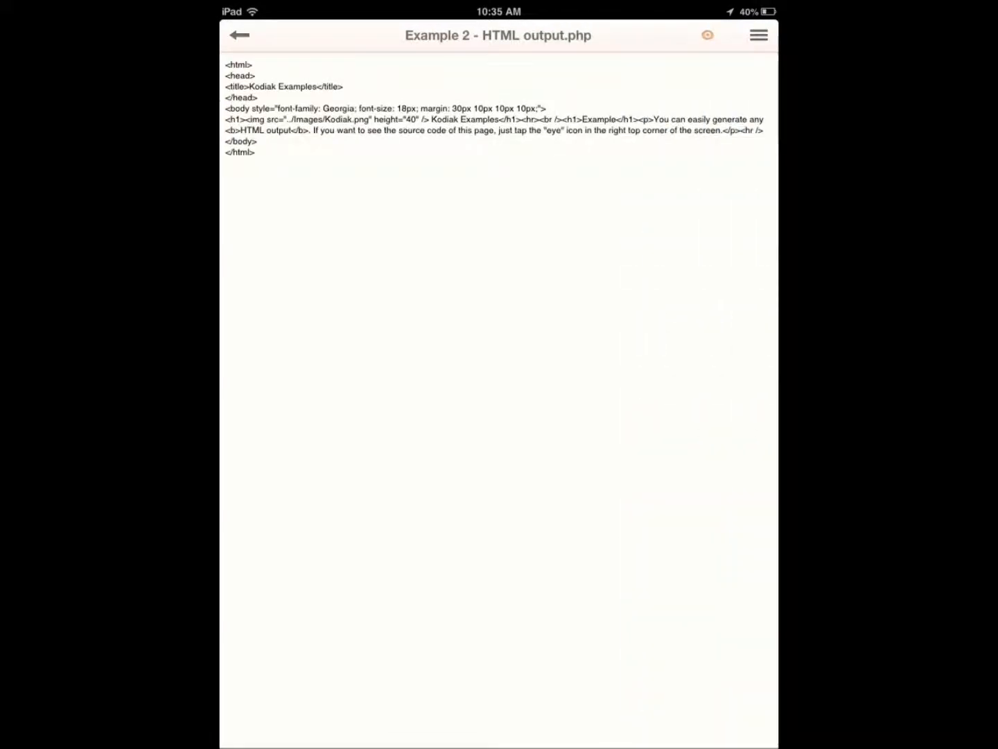
{"action": "left_click", "coordinate": [707, 34]}
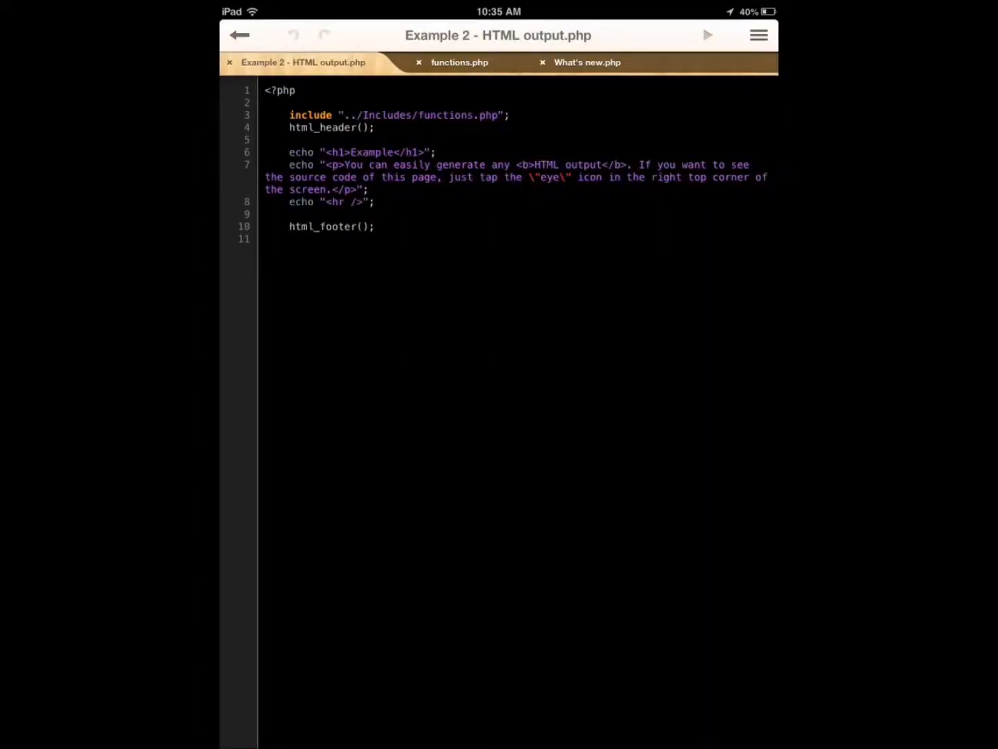
{"action": "left_click", "coordinate": [238, 36]}
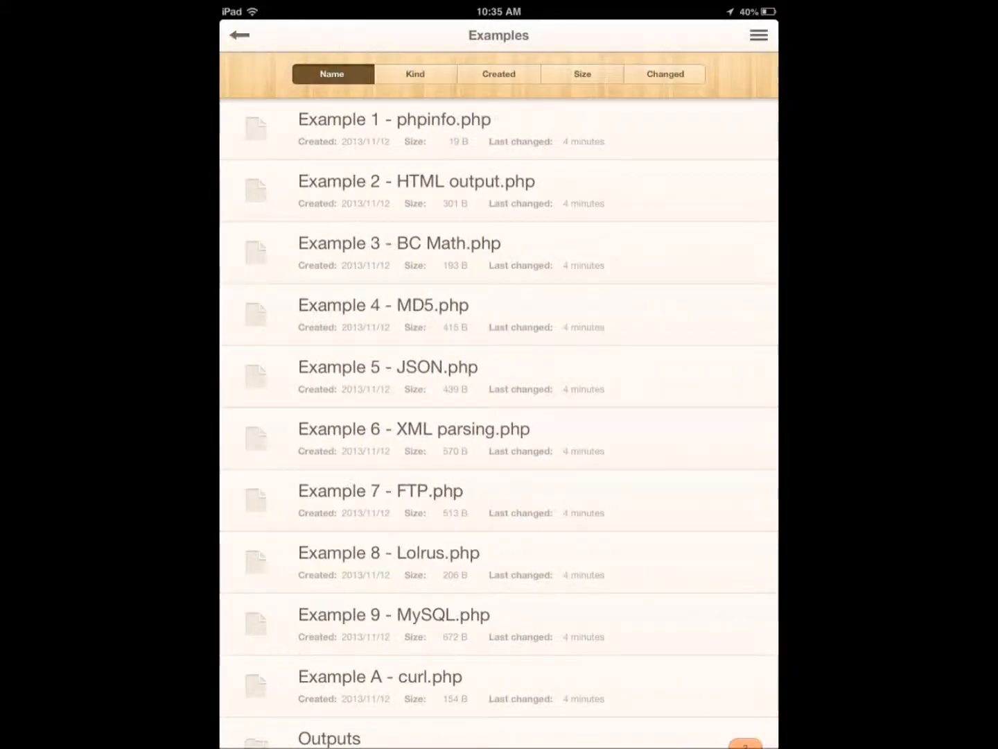
Sort the Examples by size then by last changed, and bring up the app menu.
{"action": "left_click", "coordinate": [582, 73]}
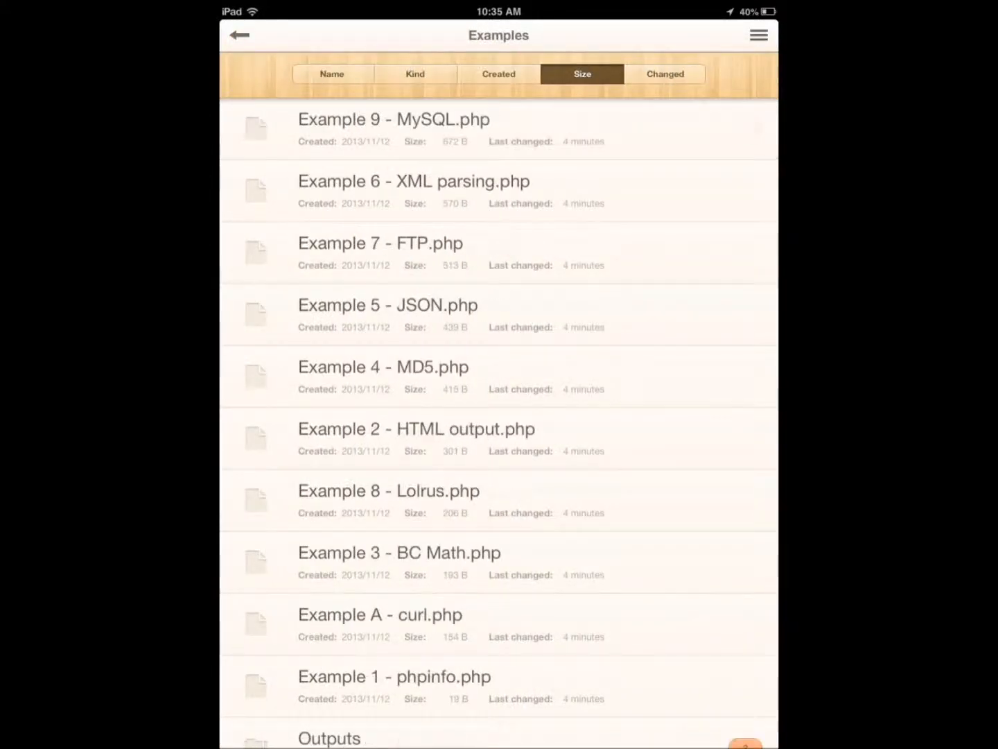
{"action": "left_click", "coordinate": [664, 74]}
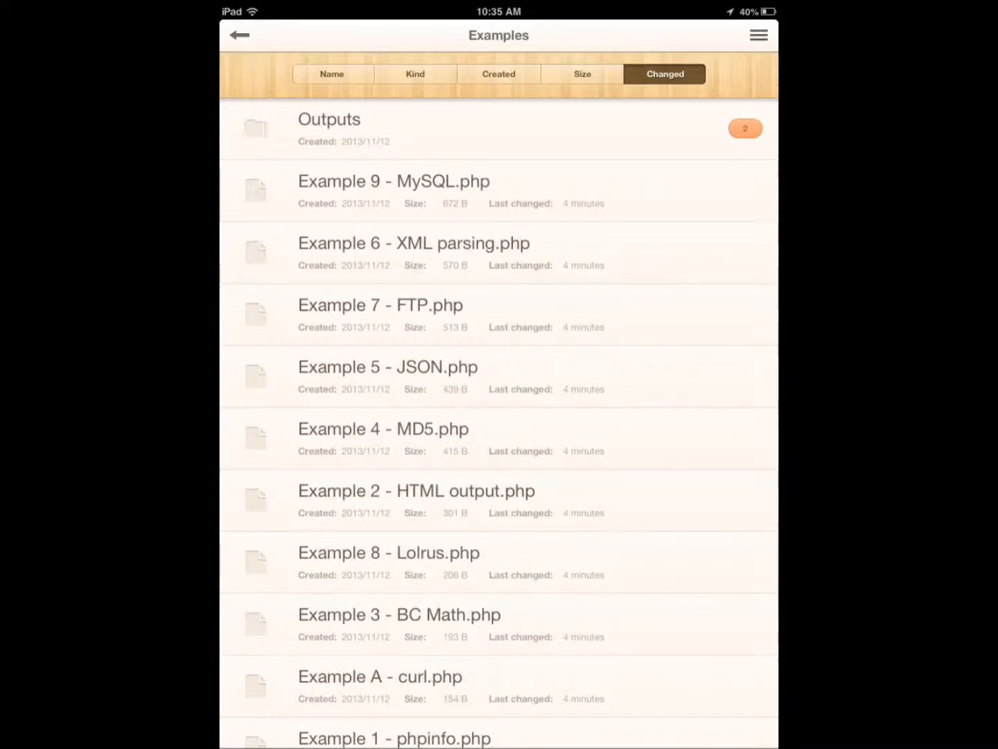
{"action": "left_click", "coordinate": [759, 34]}
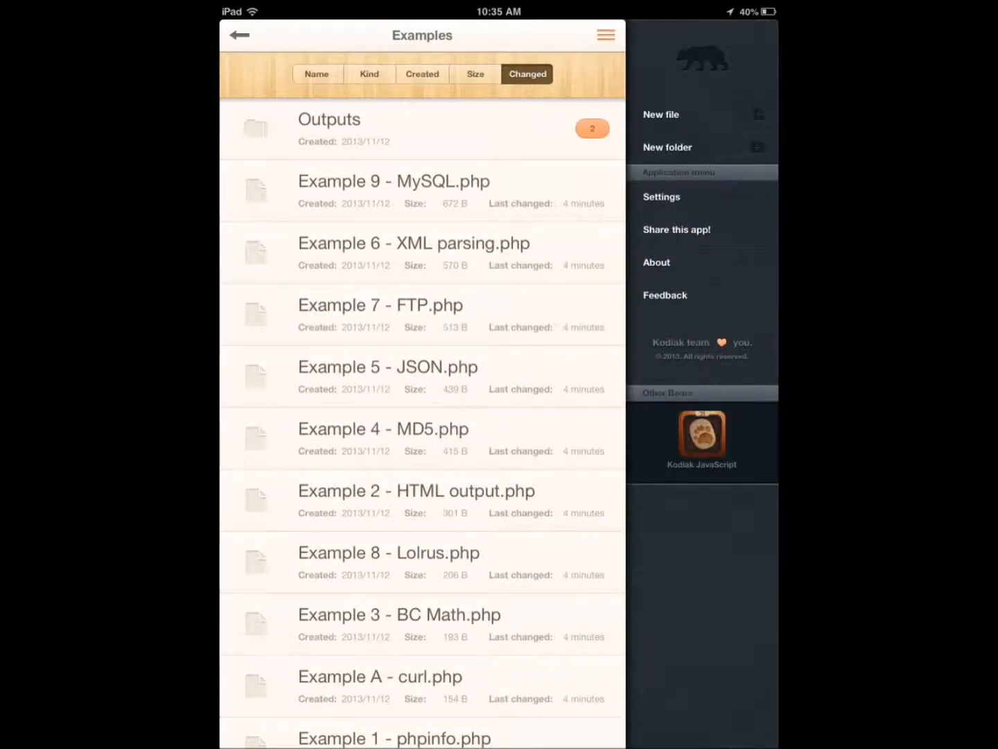
Set the editor theme to Clouds in Settings and save.
{"action": "left_click", "coordinate": [661, 197]}
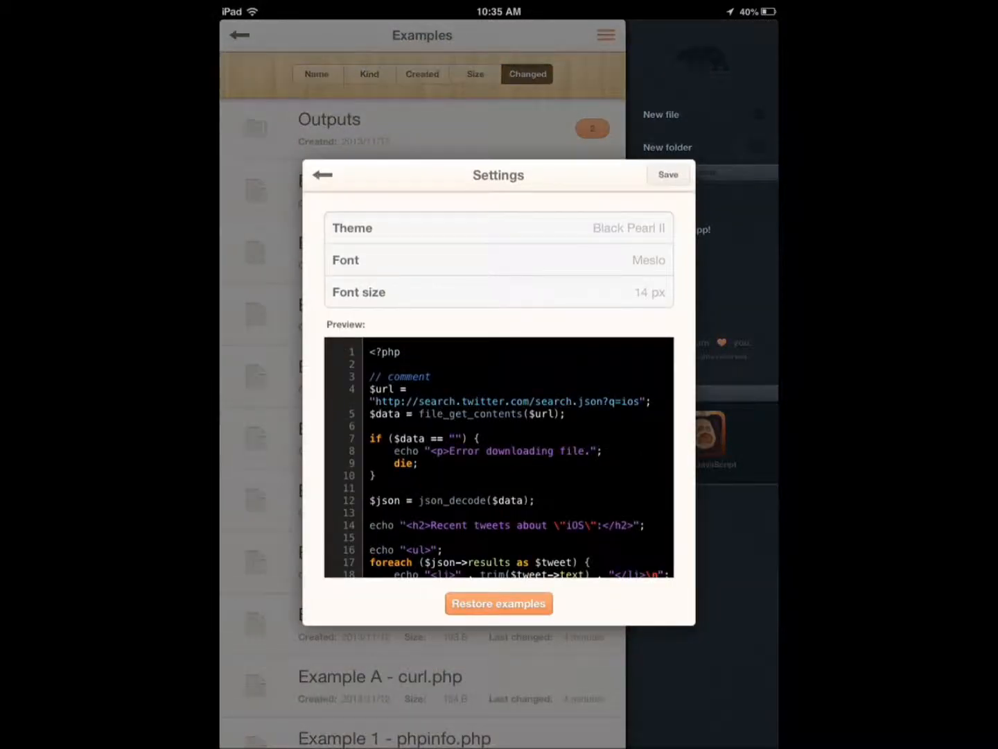
{"action": "left_click", "coordinate": [497, 228]}
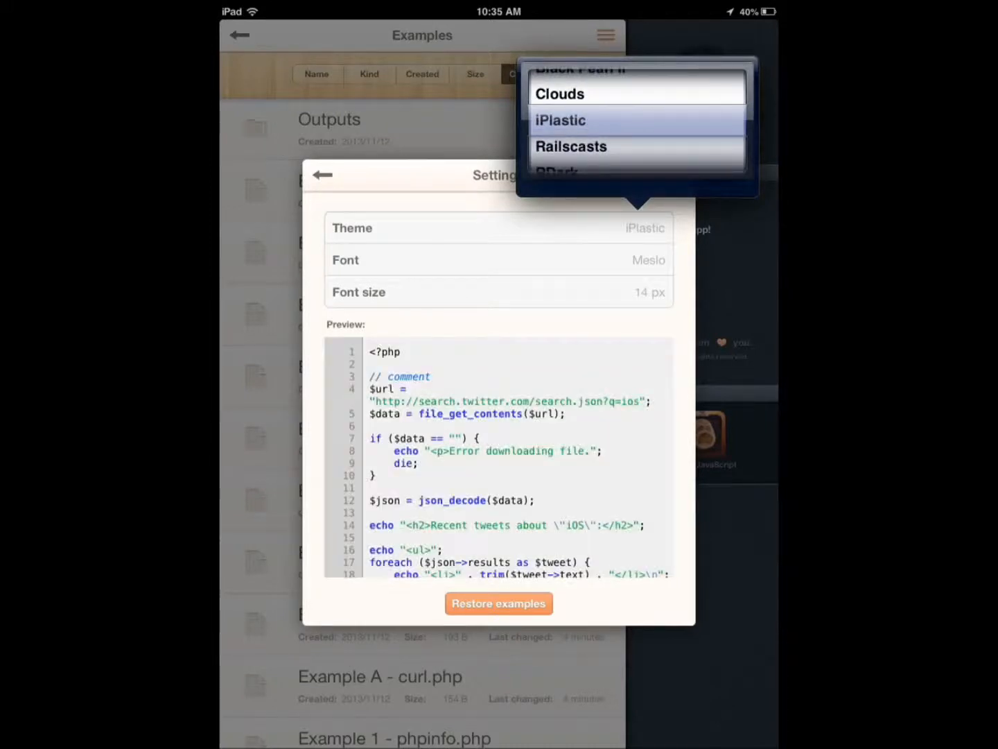
{"action": "scroll", "scroll_direction": "down", "scroll_amount": 3}
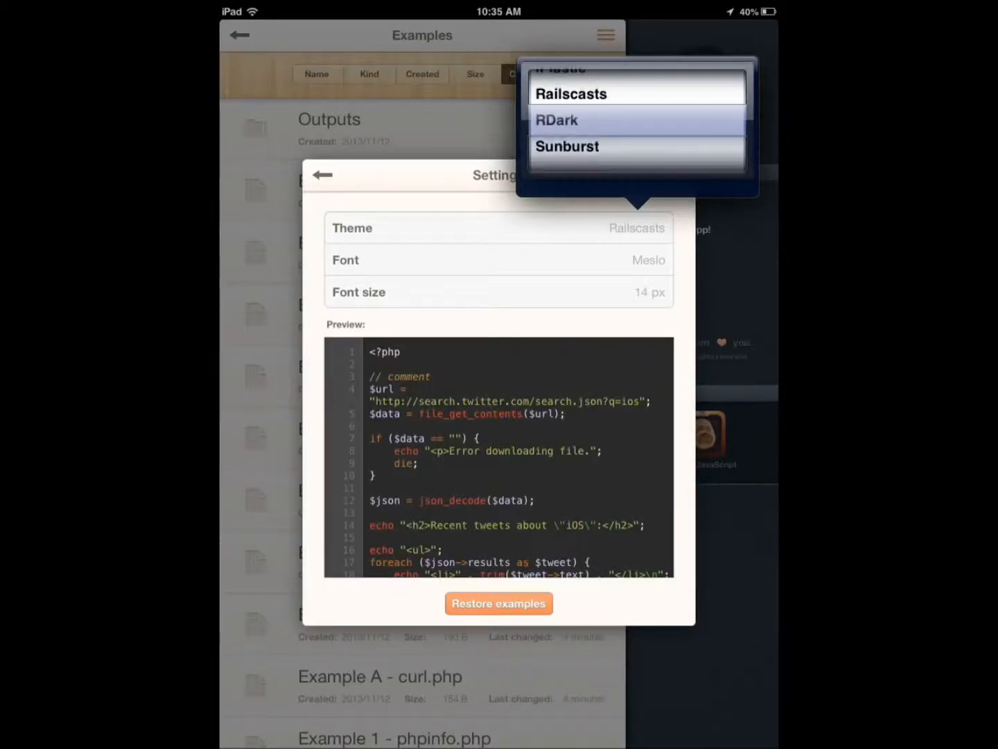
{"action": "left_click", "coordinate": [557, 119]}
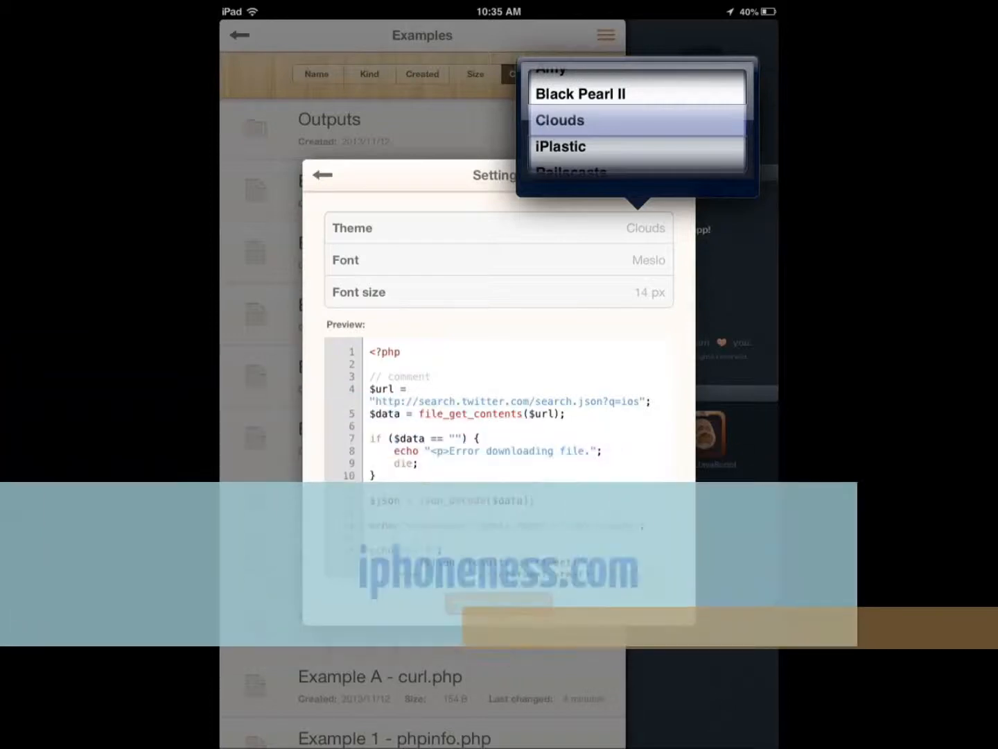
{"action": "left_click", "coordinate": [559, 119]}
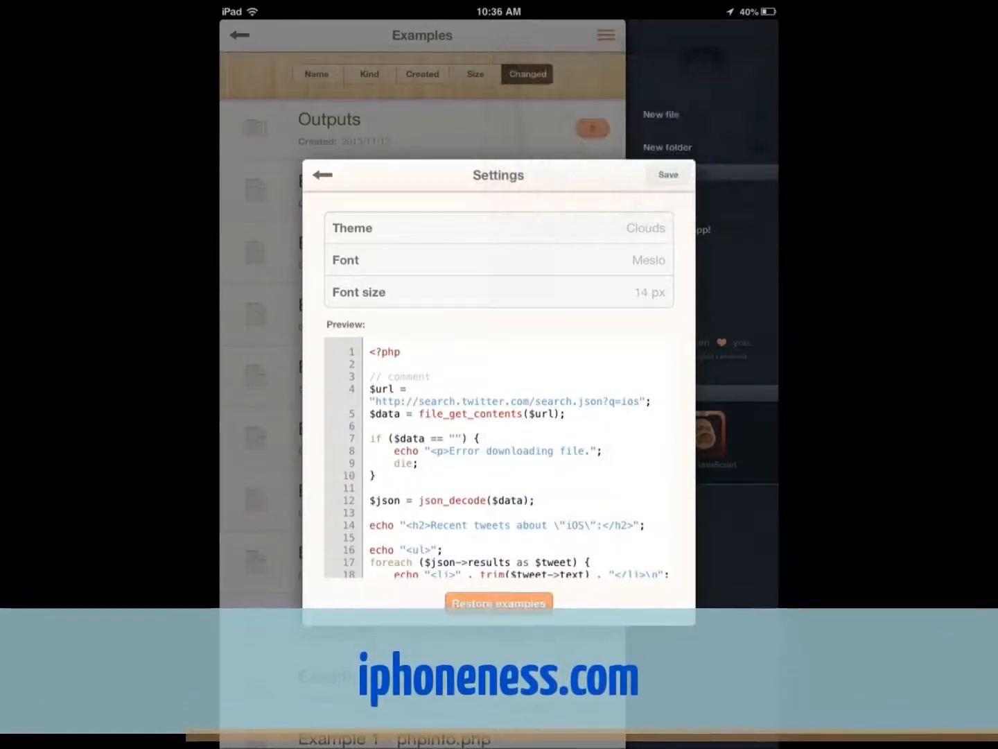
{"action": "left_click", "coordinate": [322, 174]}
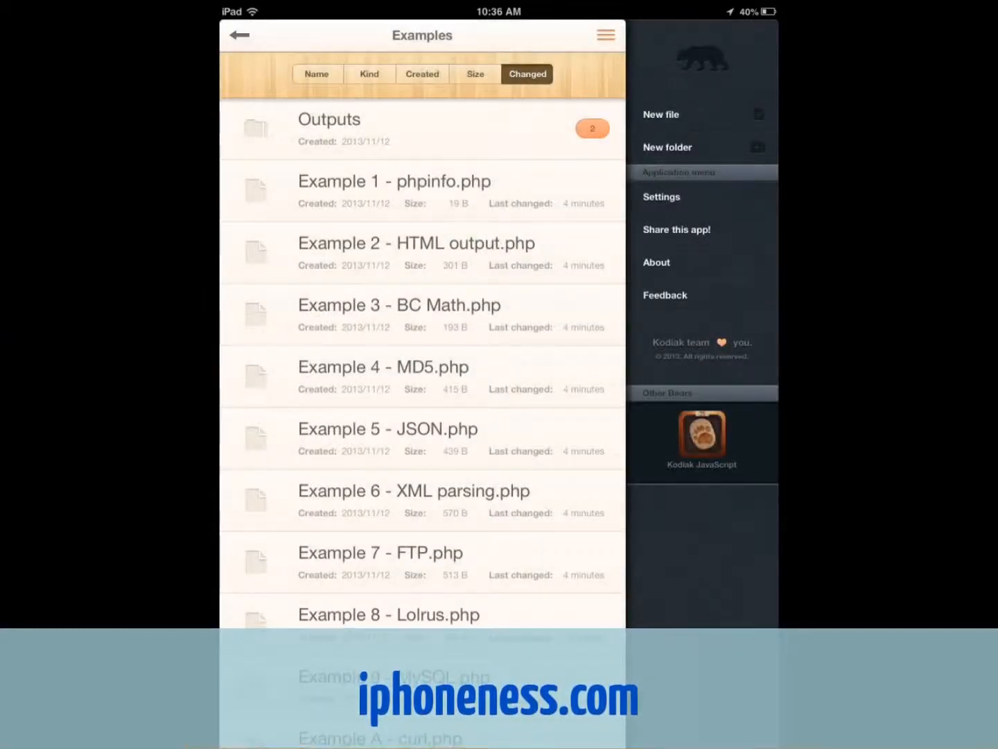
Open Example 3 - BC Math.php, switch through functions.php and Example 2 tabs, then go Home.
{"action": "left_click", "coordinate": [399, 305]}
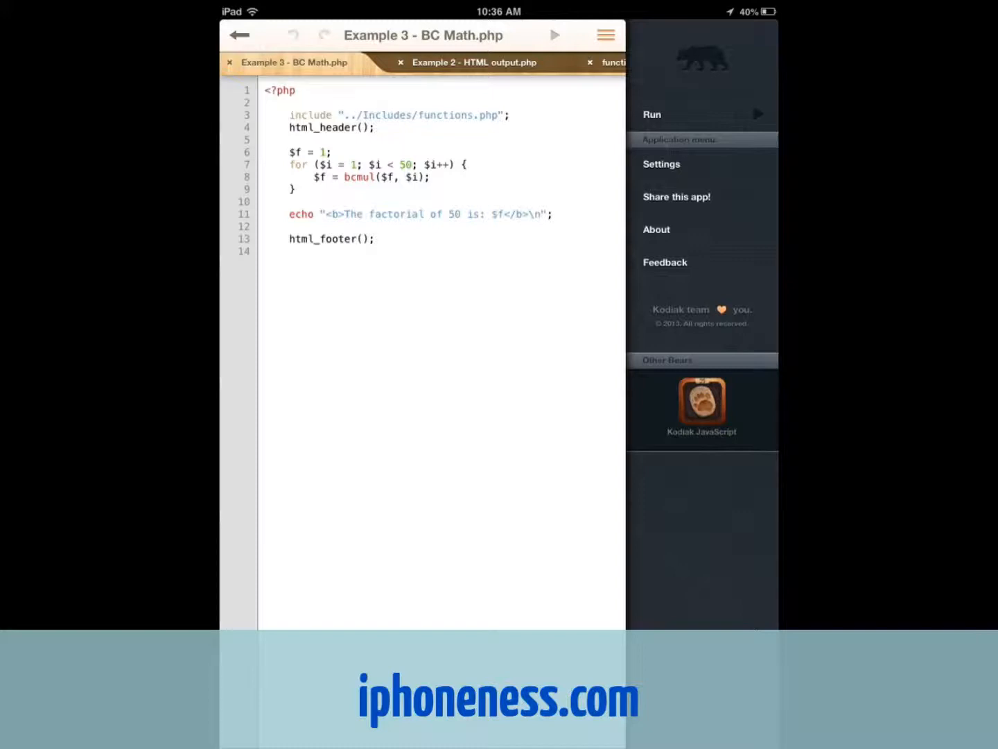
{"action": "left_click", "coordinate": [612, 61]}
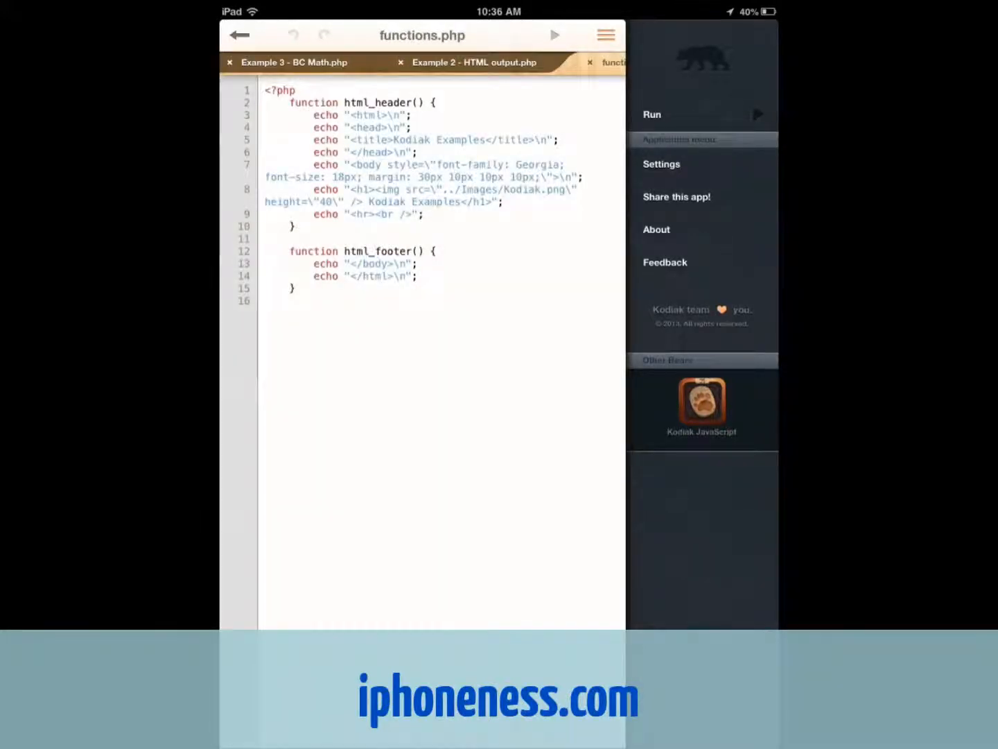
{"action": "left_click", "coordinate": [474, 62]}
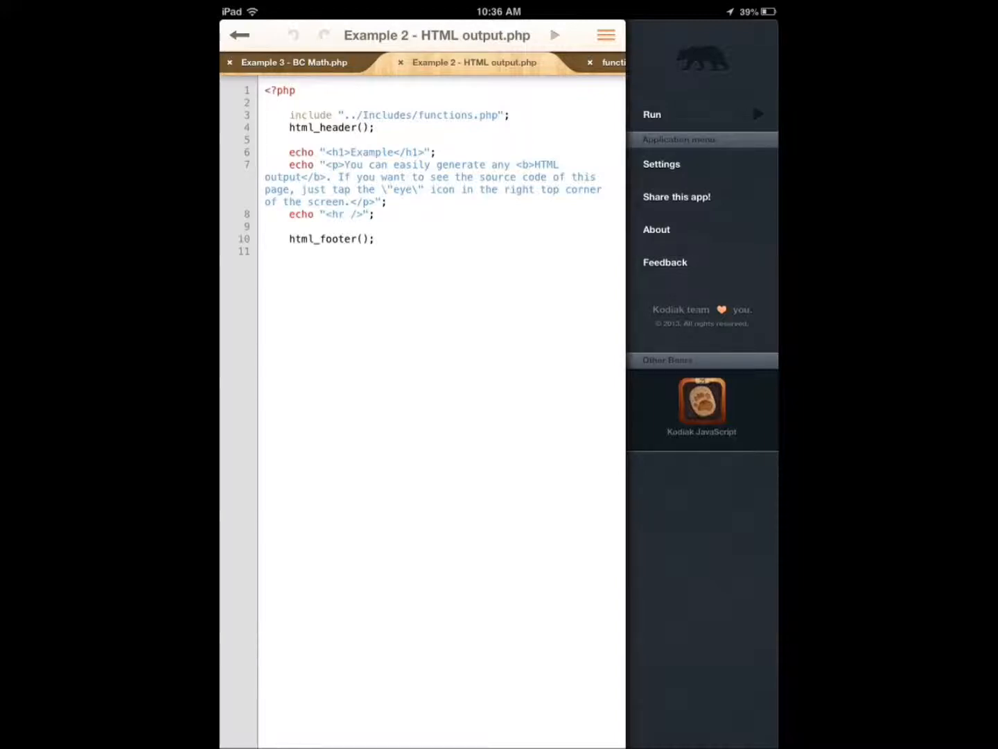
{"action": "key", "text": "home"}
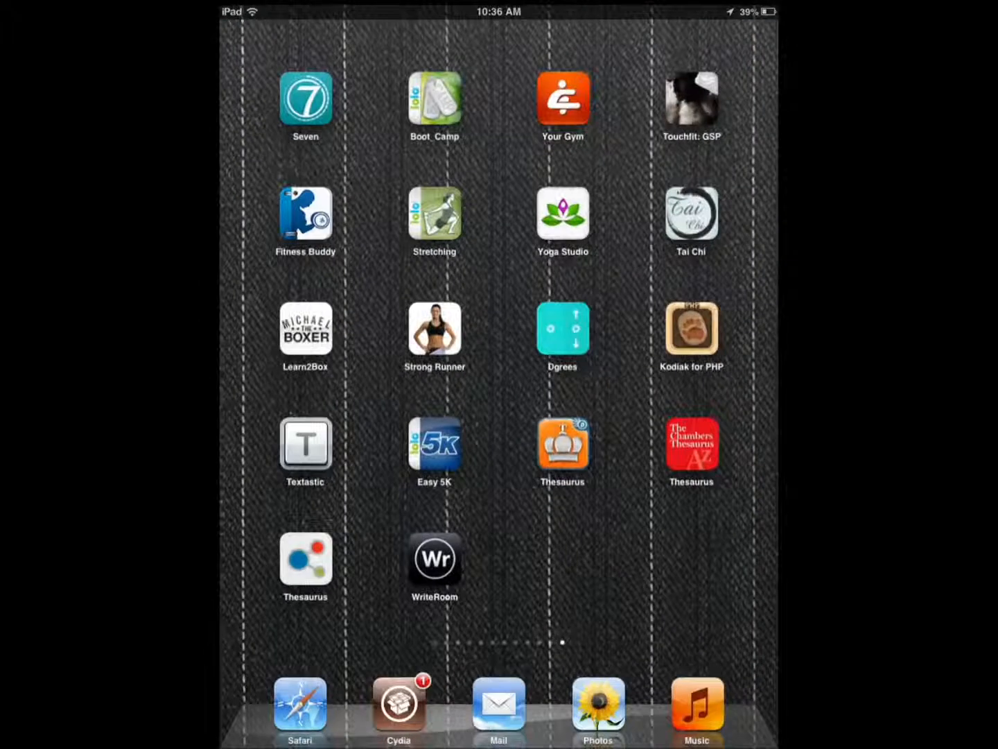